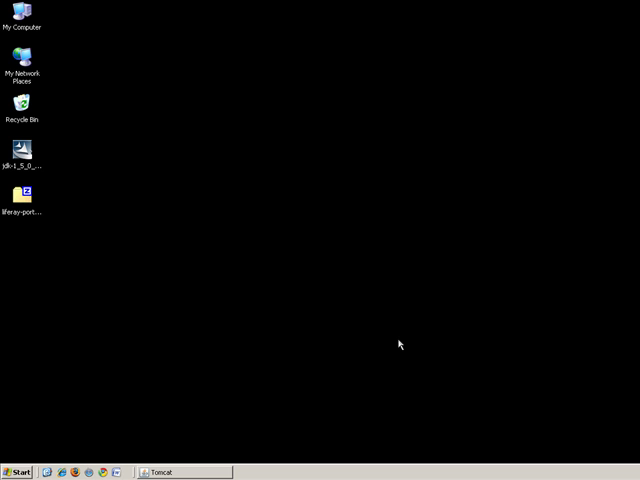
mouse_move(279, 343)
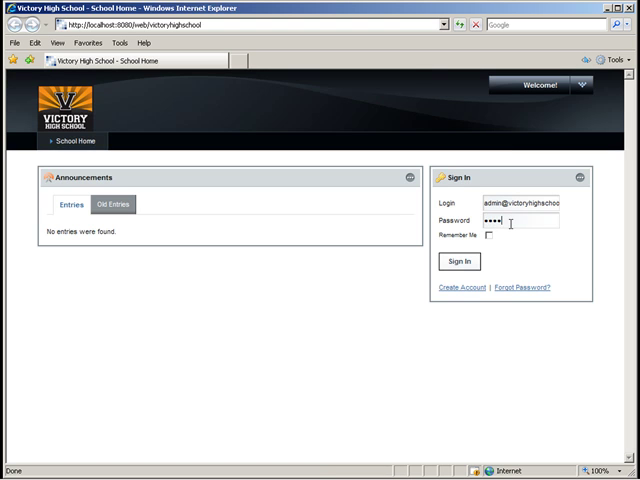
Sign in to the Victory High School portal with the administrator account.
left_click(456, 261)
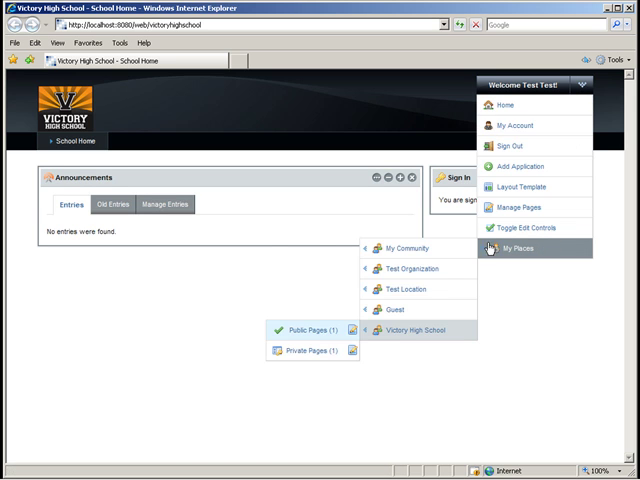
Go to the Guest community's public Welcome page and move Sign In above Hello World.
left_click(410, 310)
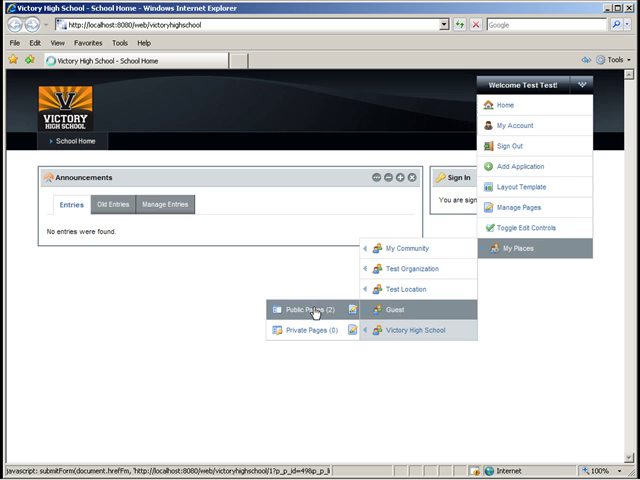
left_click(390, 305)
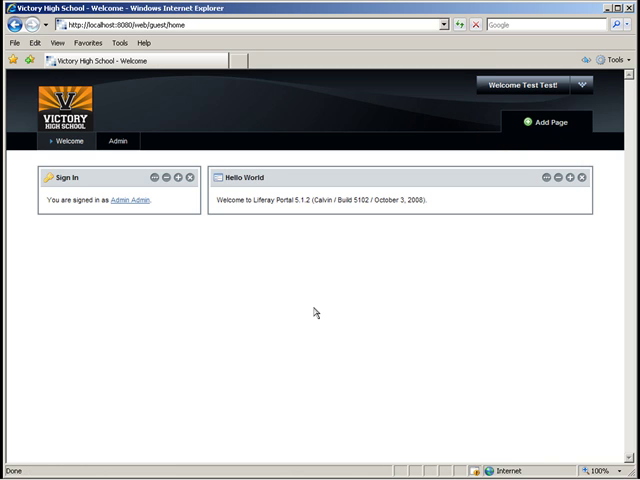
mouse_move(156, 178)
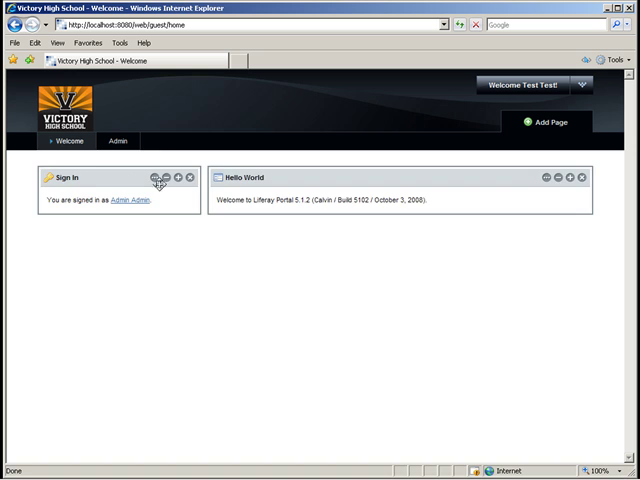
left_click_drag(155, 177, 339, 229)
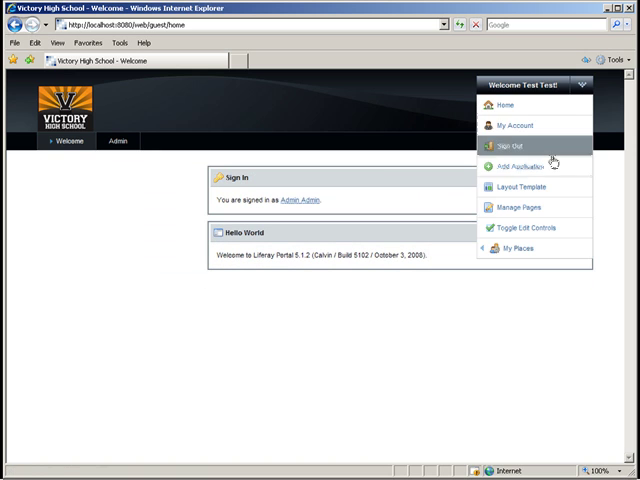
Switch the Welcome page to the 2 Columns (70/30) layout template and save.
left_click(523, 187)
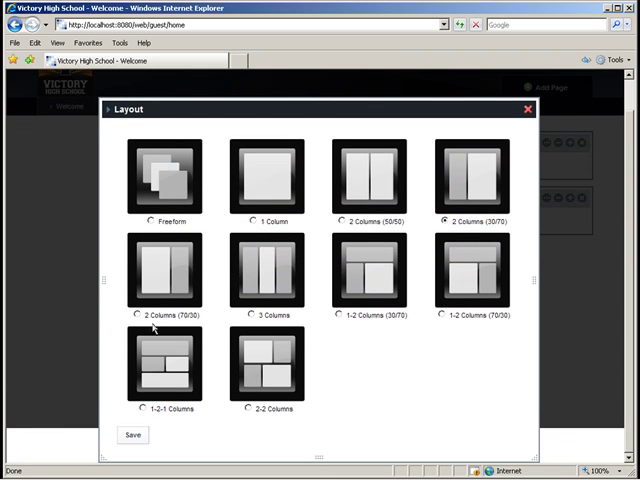
left_click(138, 314)
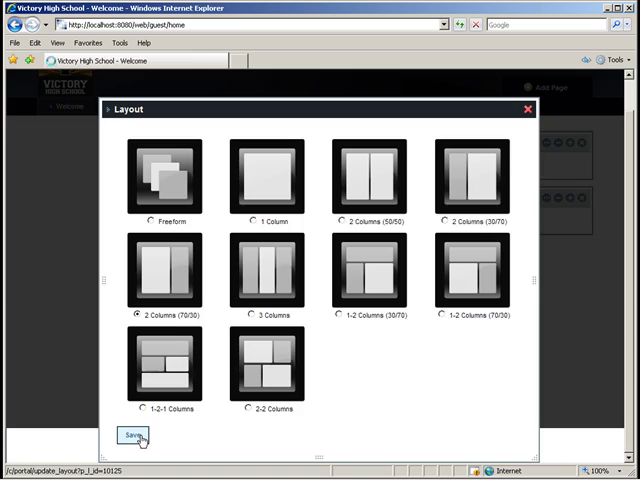
left_click(134, 431)
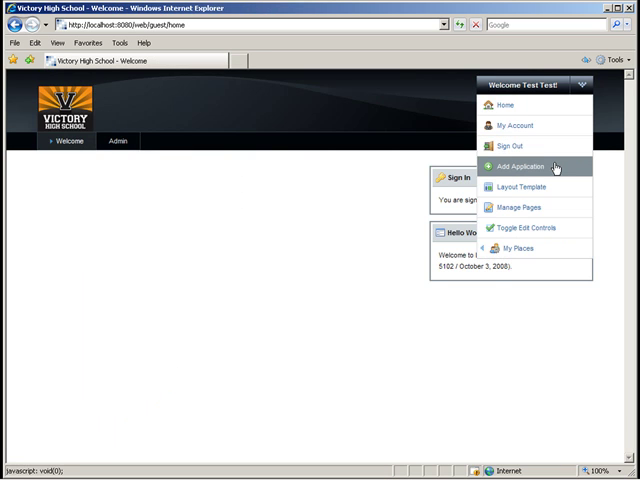
Add a Journal Content portlet from the CMS category to the Welcome page.
left_click(518, 166)
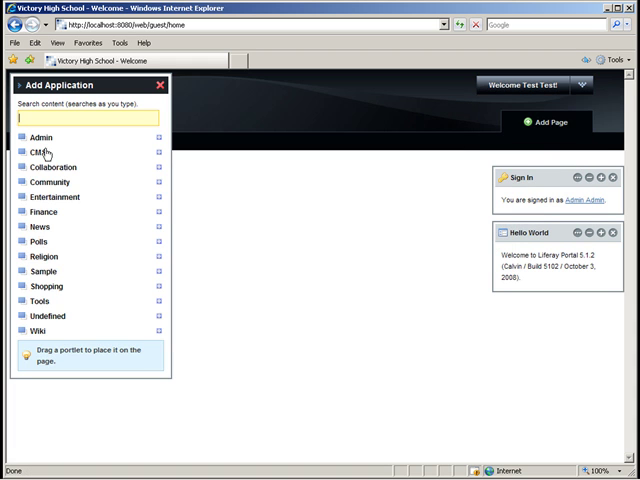
left_click(38, 152)
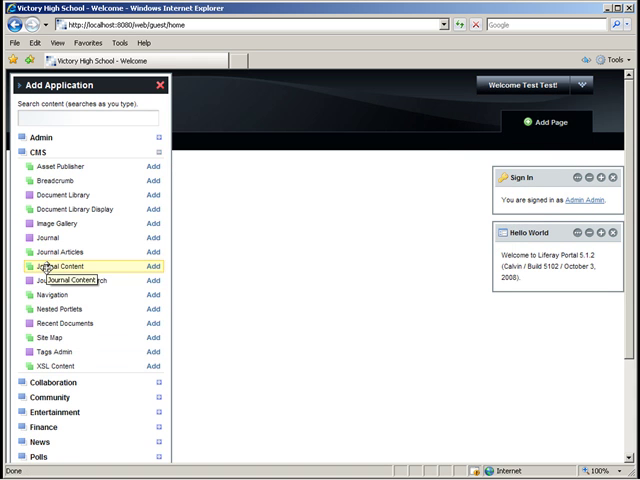
left_click(152, 266)
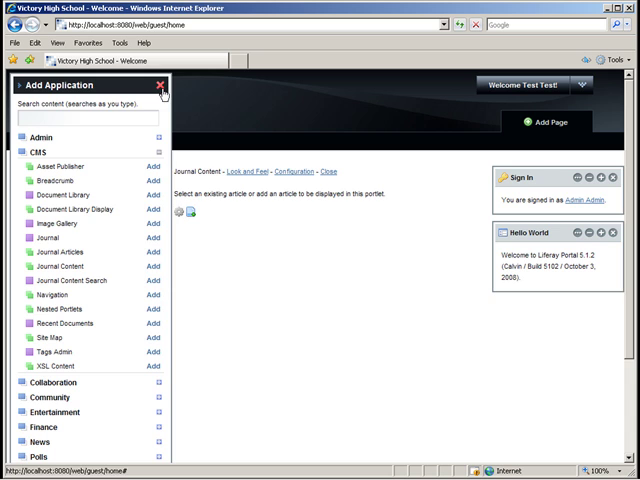
left_click(161, 81)
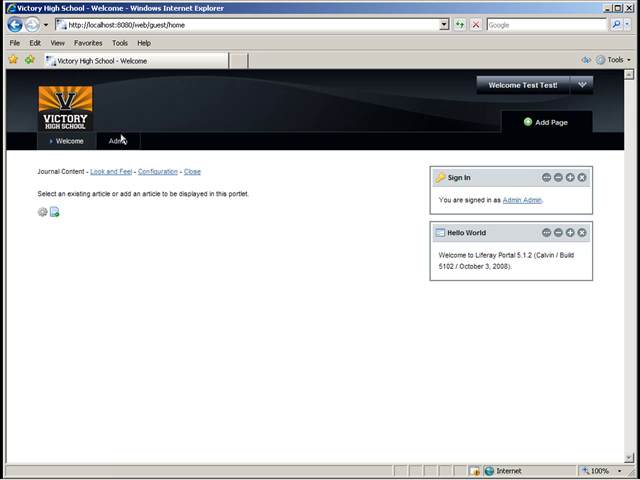
On the Admin page, place a CMS Journal portlet beneath Enterprise Admin.
left_click(116, 141)
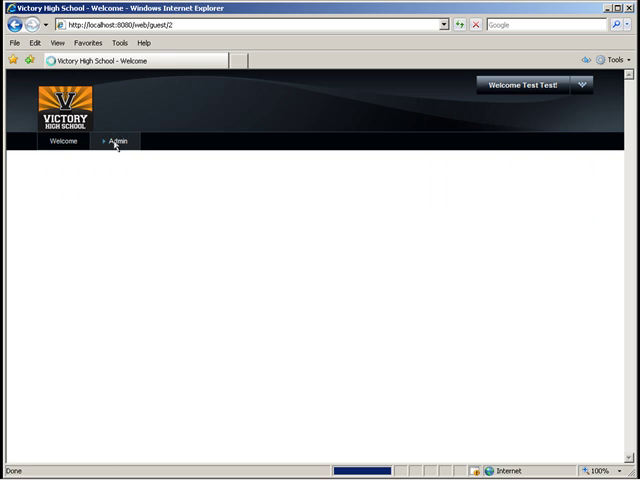
left_click(118, 147)
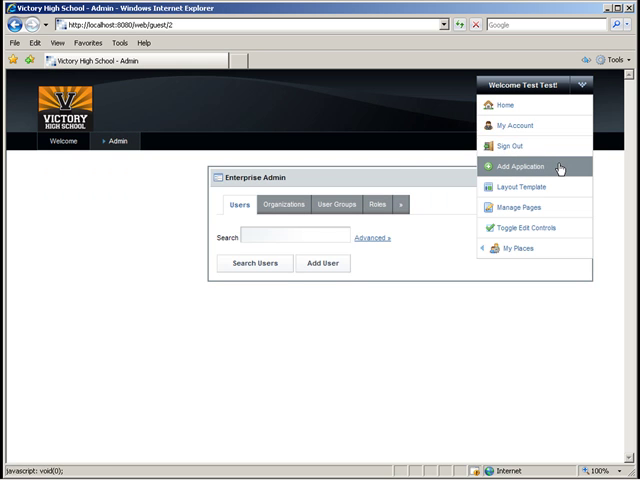
left_click(520, 167)
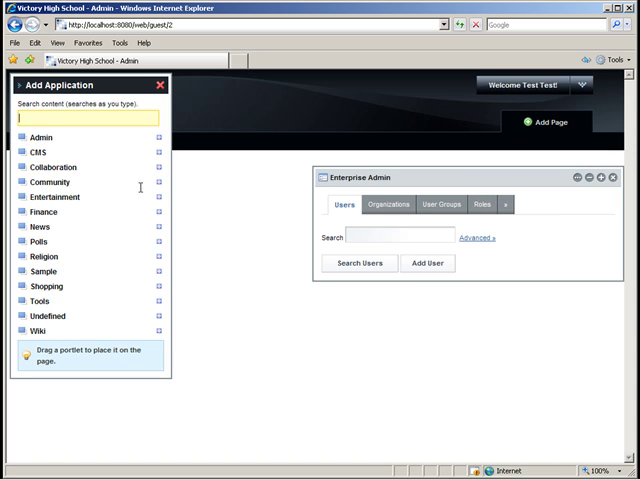
left_click(38, 152)
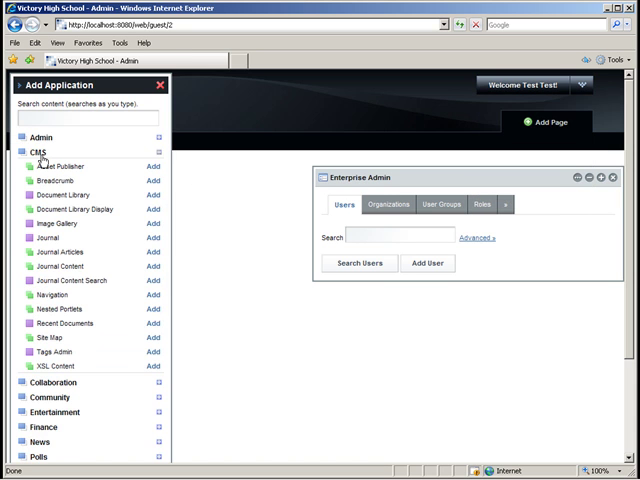
mouse_move(46, 237)
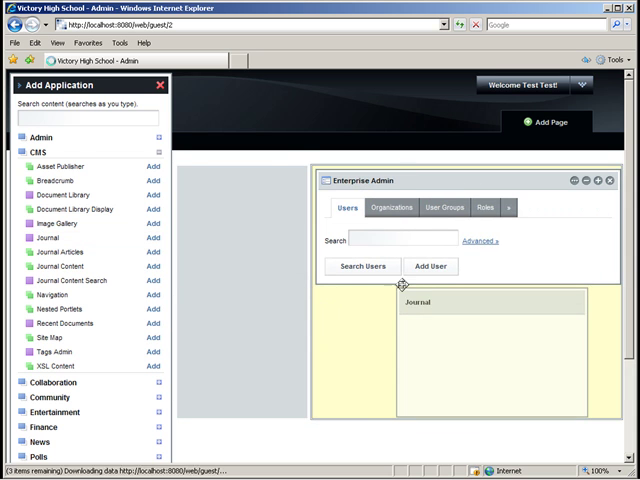
left_click(161, 80)
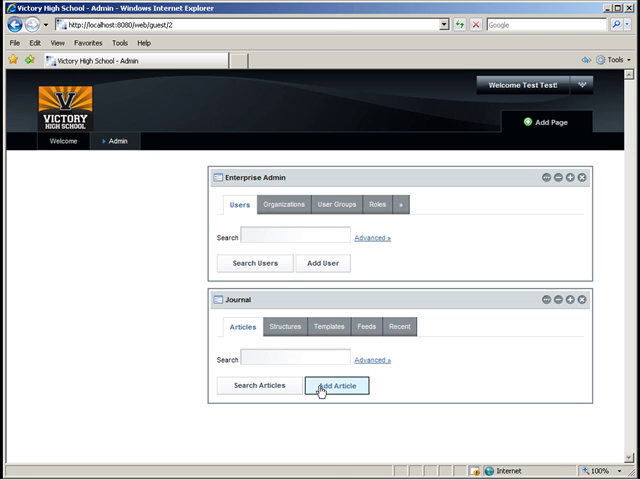
Start a new journal article named 'Welcome Banner'.
left_click(337, 386)
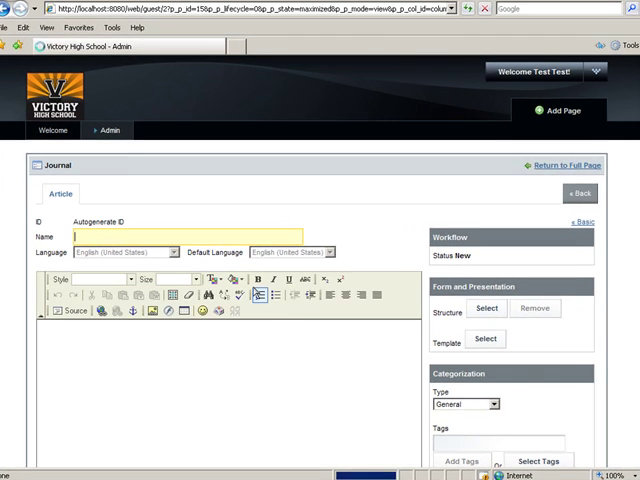
type("V")
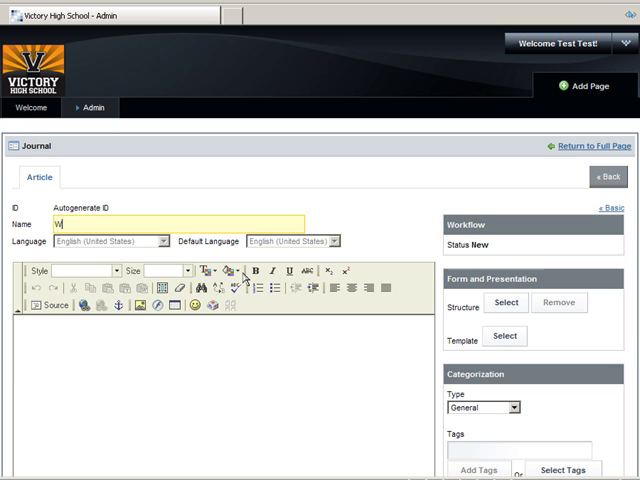
type("elcome Banner")
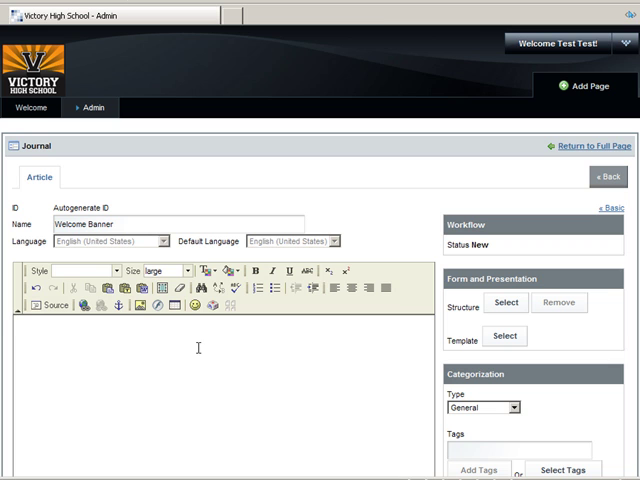
Enter the large heading 'Welcome to Victory High School's Web Site'.
type("Wel")
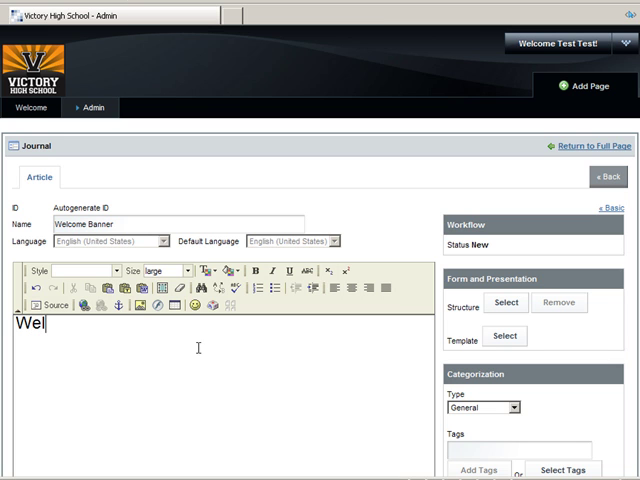
type("come to")
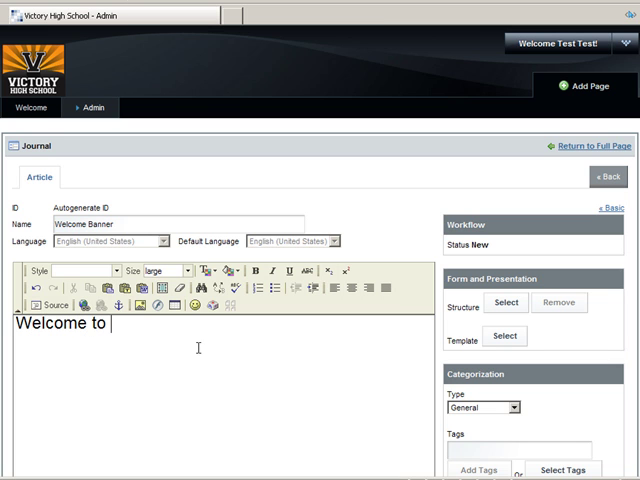
type("Victory H")
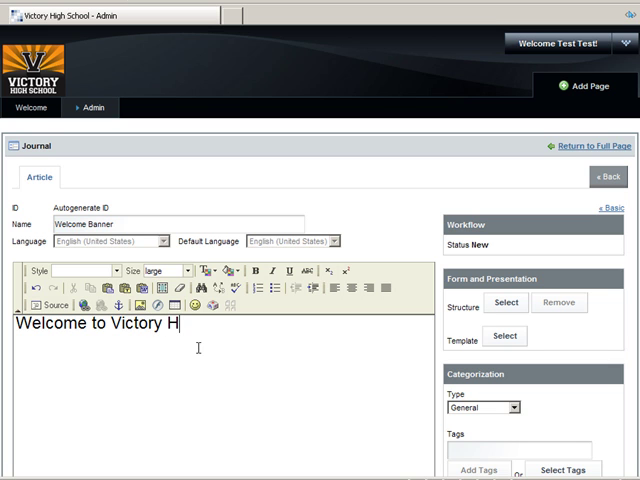
type("igh School")
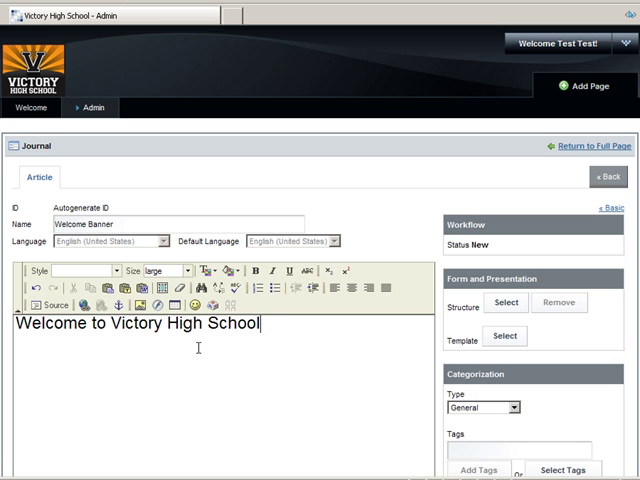
type("'s We")
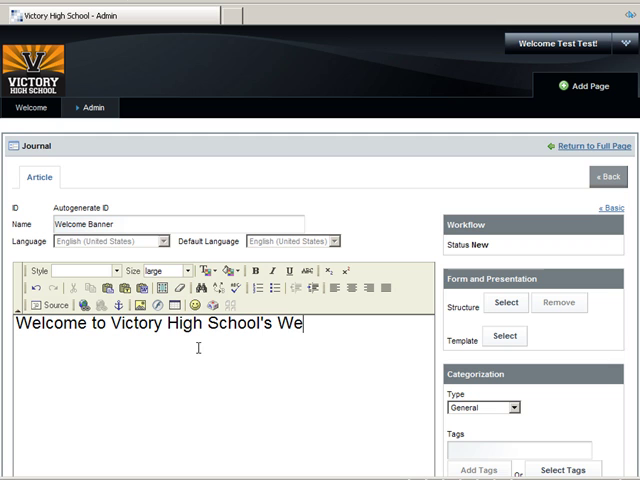
type("b Site")
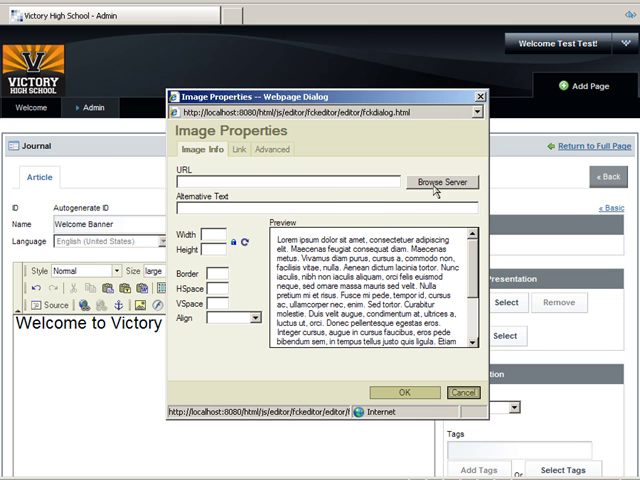
Create a 'Welcome Article' image folder inside the 10122 - Guest folder.
left_click(439, 182)
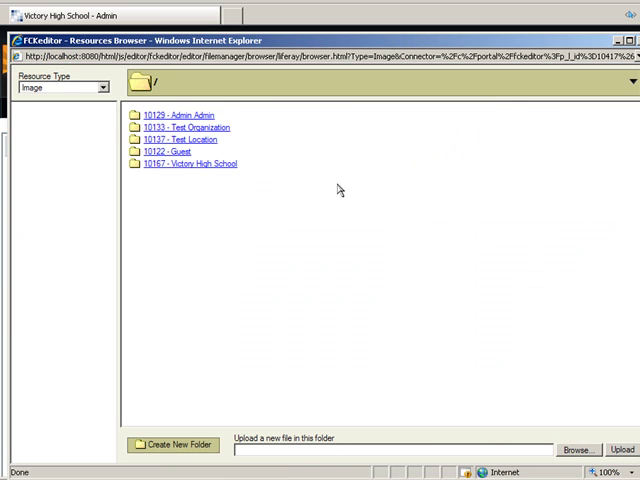
mouse_move(242, 178)
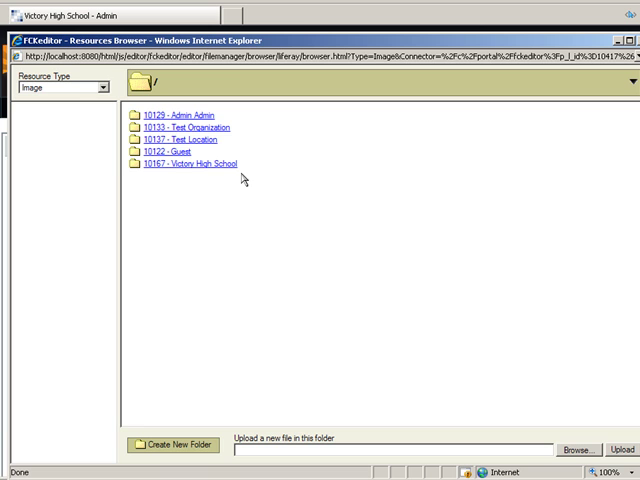
left_click(165, 151)
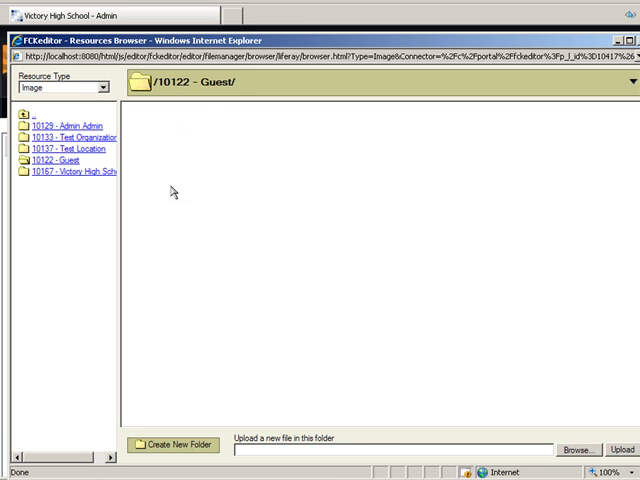
mouse_move(176, 442)
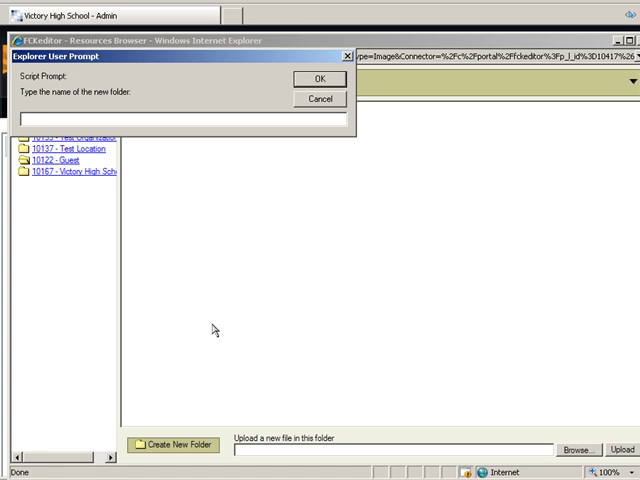
type("Welcome Article")
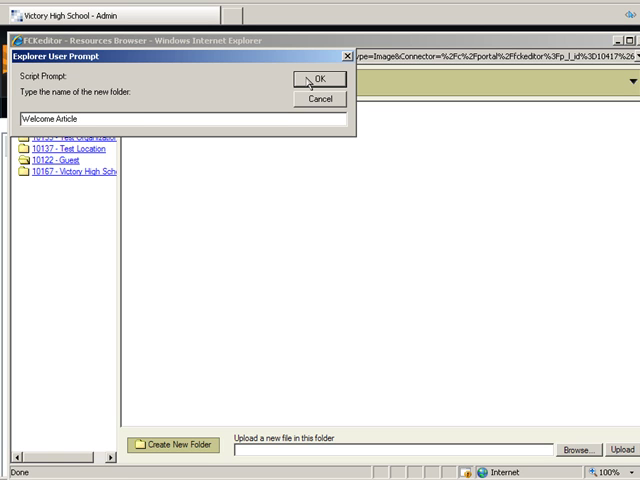
left_click(318, 78)
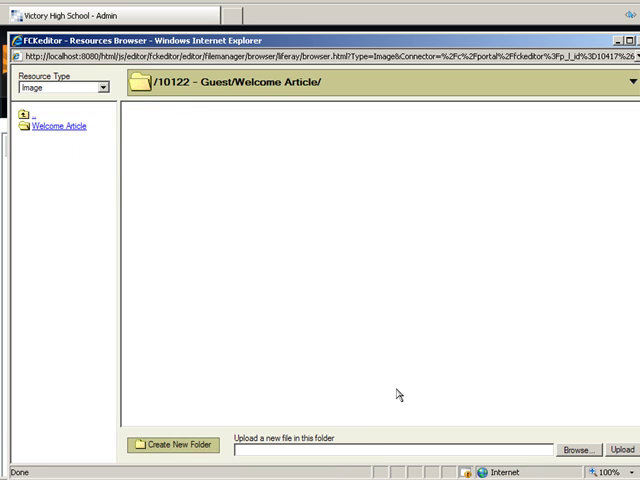
mouse_move(576, 446)
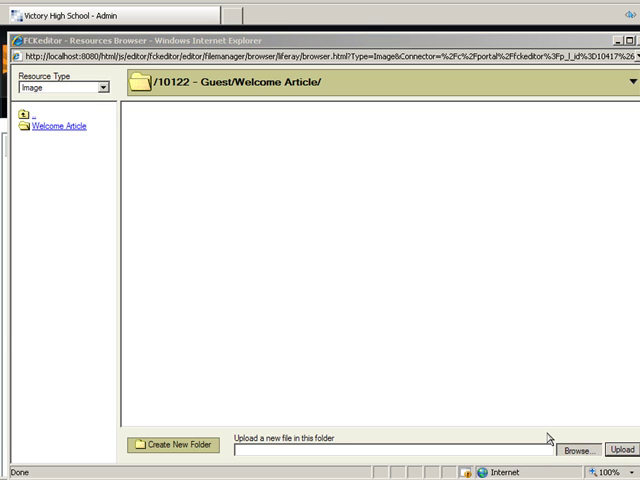
Upload Picture 3.png into Guest/Welcome Article and select it as the article image.
left_click(580, 443)
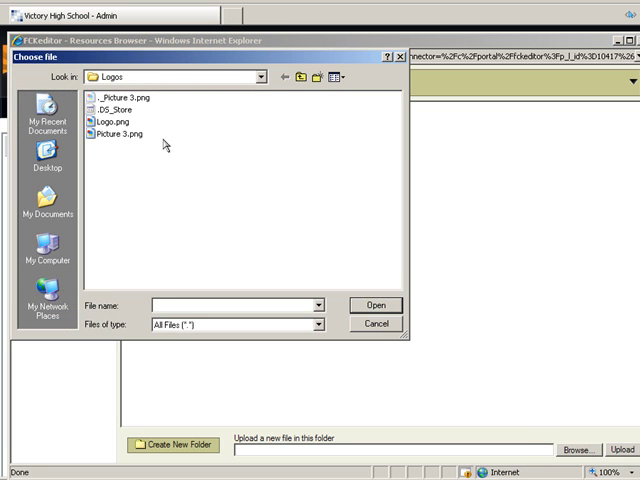
left_click(119, 134)
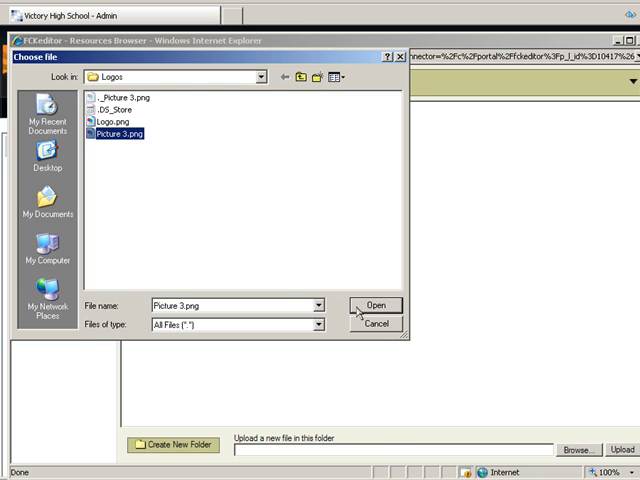
left_click(377, 305)
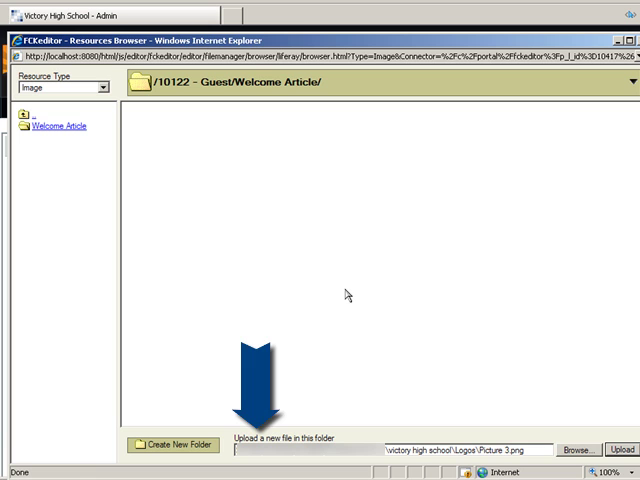
left_click(619, 445)
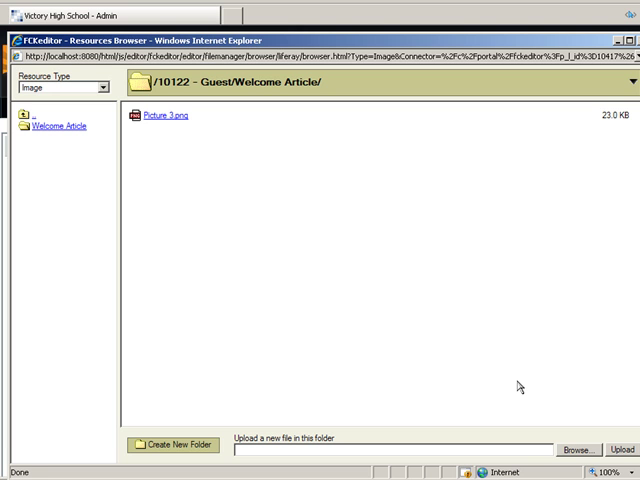
left_click(165, 127)
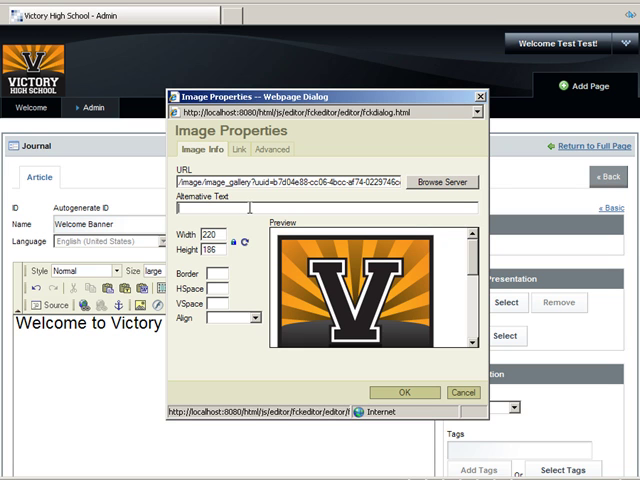
Insert the logo with alternative text 'Victory High School Logo'.
type("Victory High")
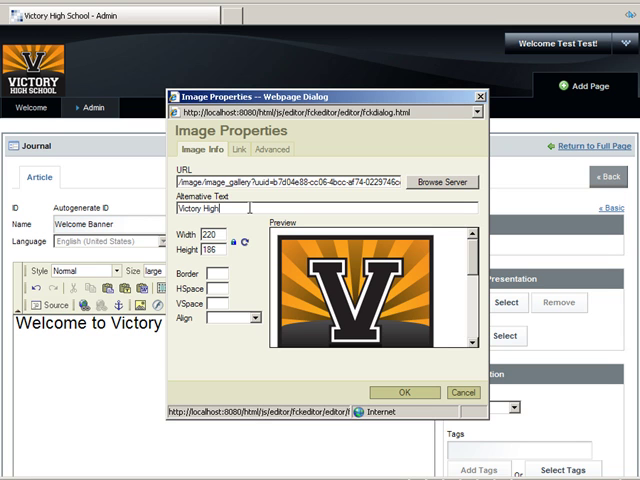
type("School")
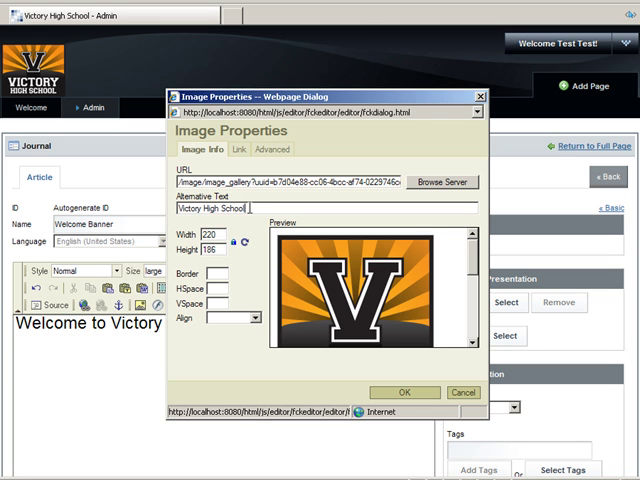
type("logo")
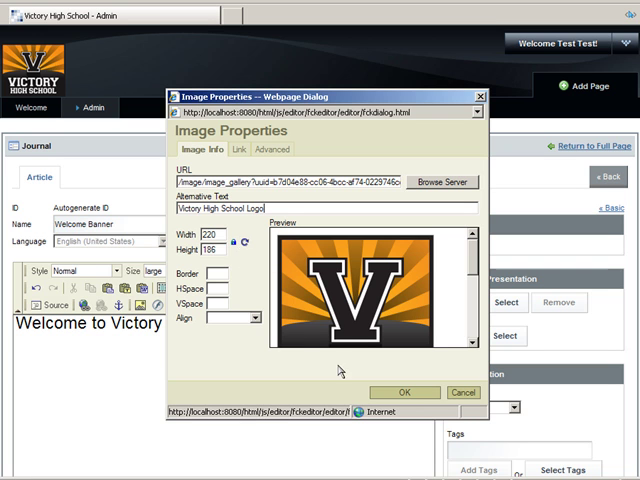
left_click(400, 392)
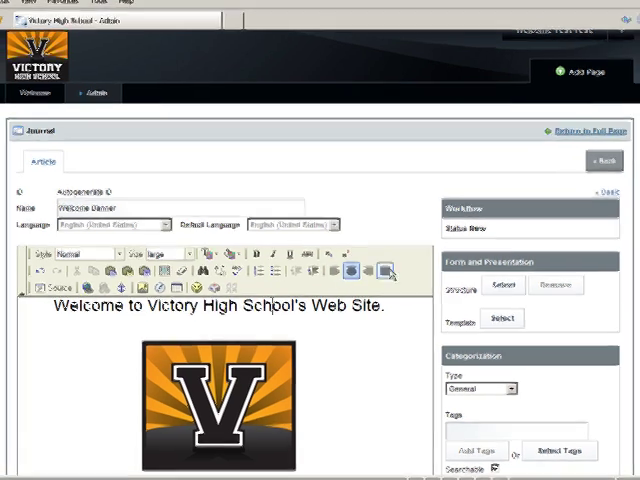
Add the tag 'Welcome' to the Welcome Banner article and save it.
scroll("down", 3)
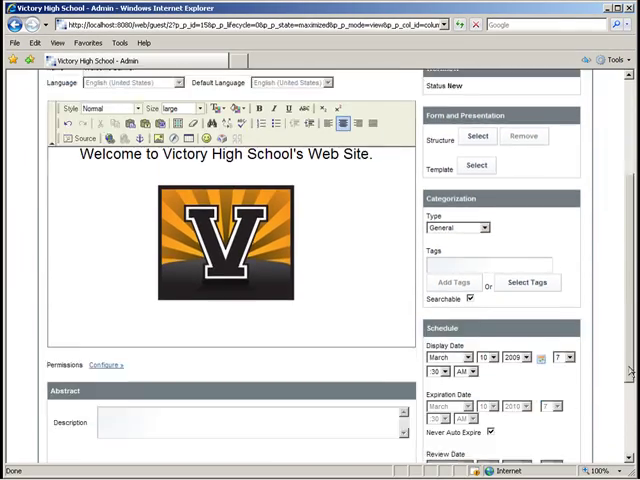
scroll("down", 3)
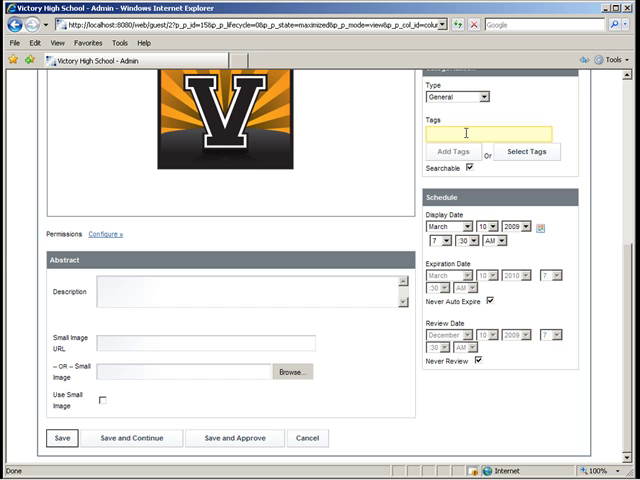
type("Welcome")
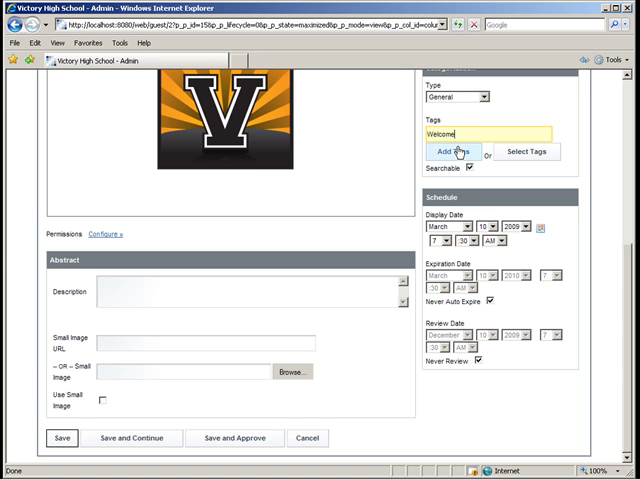
left_click(462, 152)
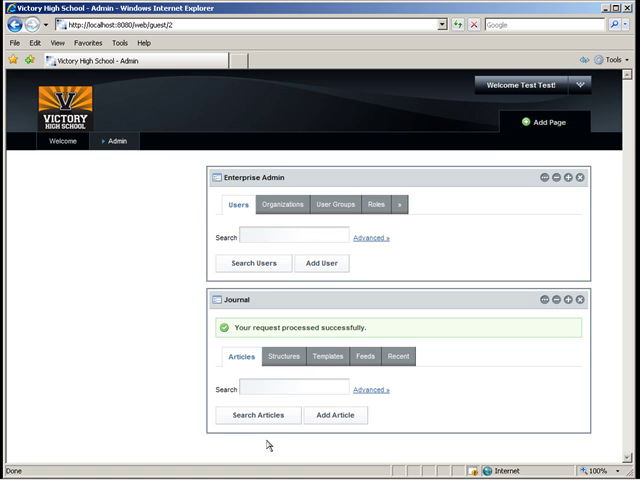
mouse_move(74, 189)
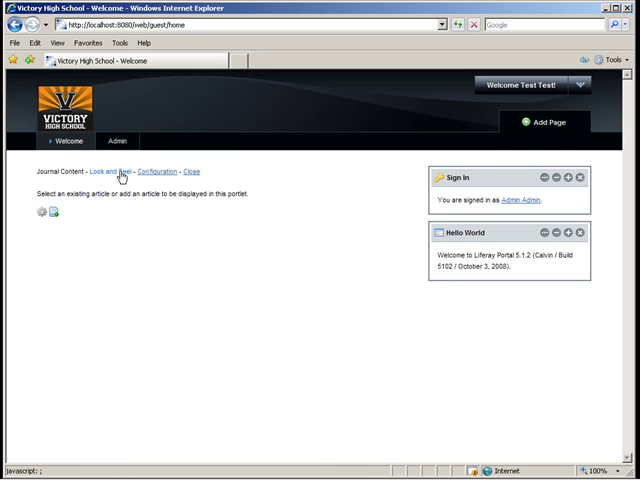
Save the Journal Content portlet's Look and Feel with Show Borders unchecked.
left_click(165, 169)
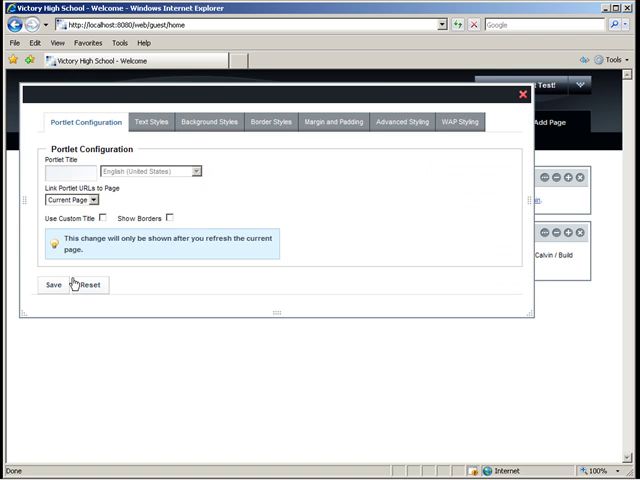
left_click(53, 314)
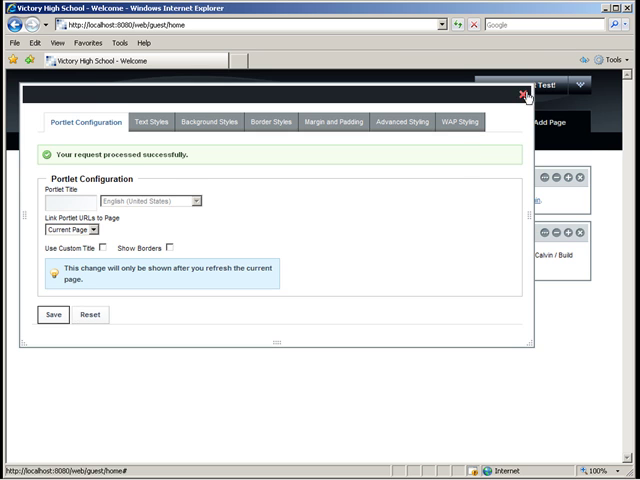
left_click(525, 92)
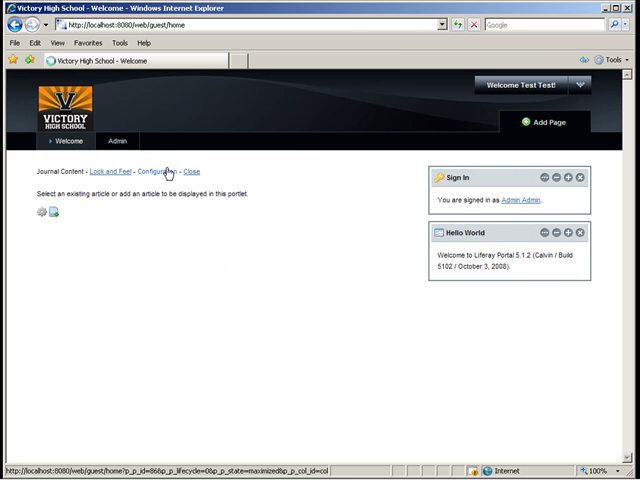
Select the 'Welcome Banner' article in the portlet configuration and return to the full page.
left_click(160, 170)
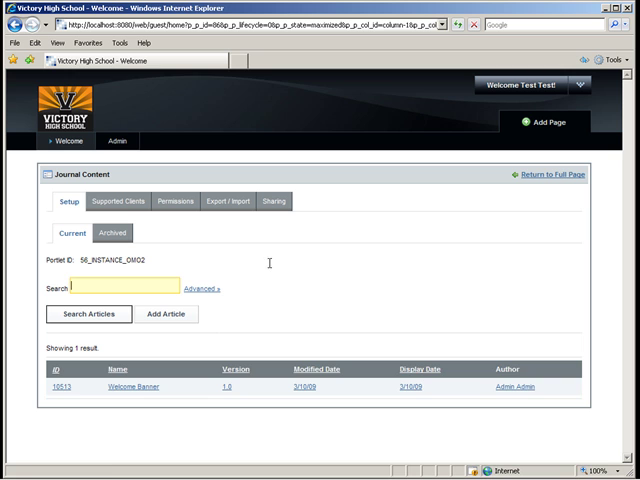
left_click(130, 385)
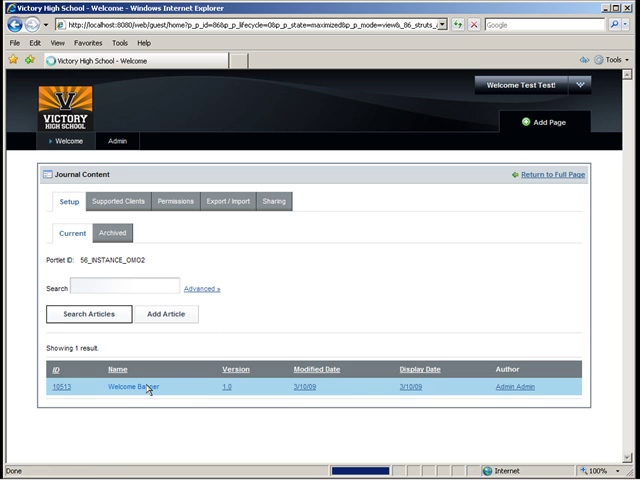
left_click(137, 388)
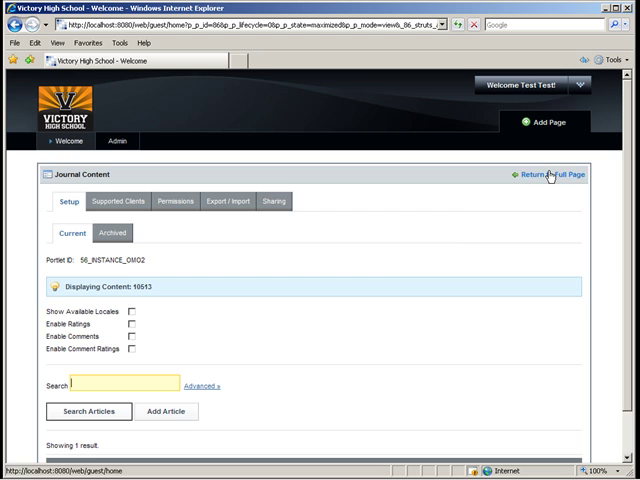
left_click(540, 172)
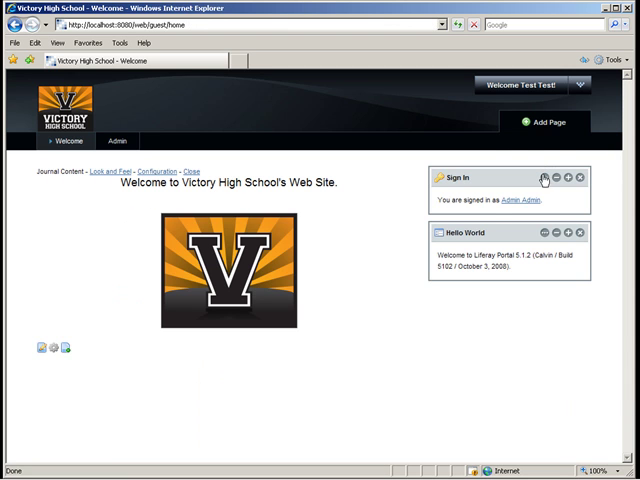
mouse_move(400, 316)
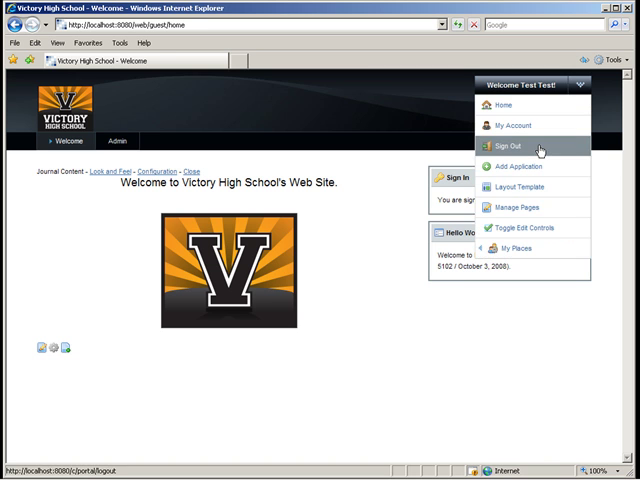
Sign out from the dock menu to view the Welcome page as a guest.
left_click(506, 145)
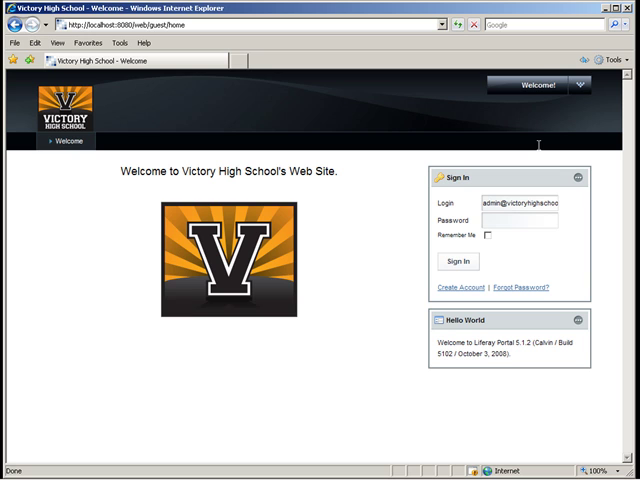